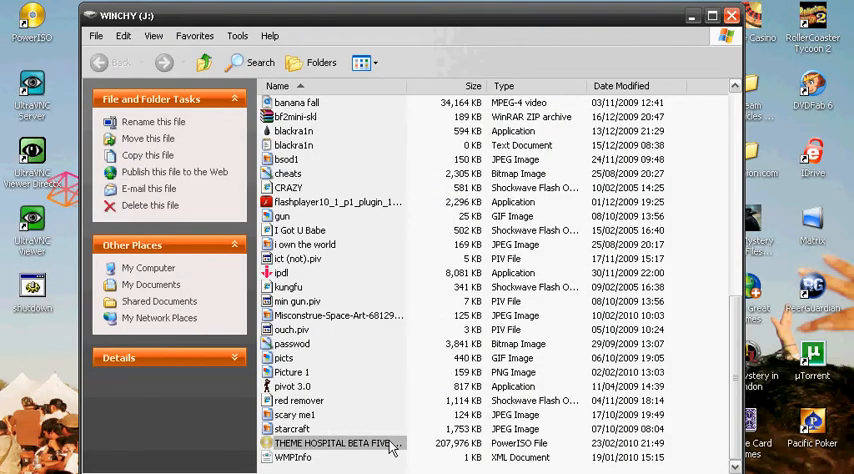
pyautogui.moveTo(372, 448)
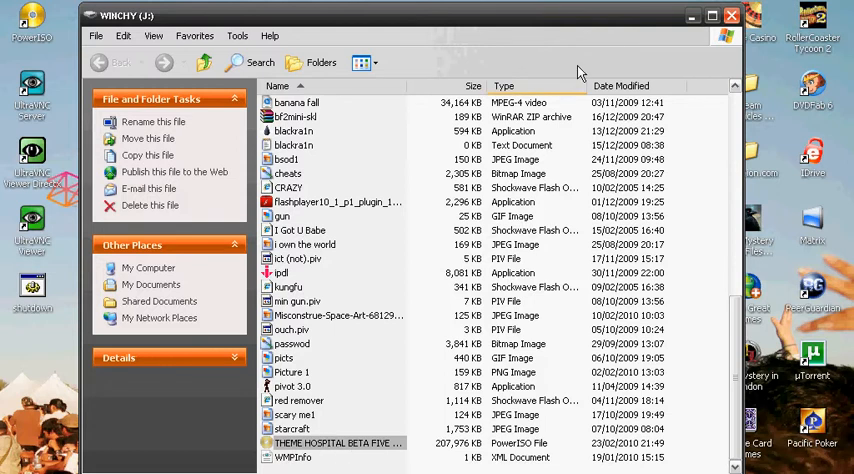
# Close the WINCHY (J:) folder window so the desktop shows.
pyautogui.click(712, 16)
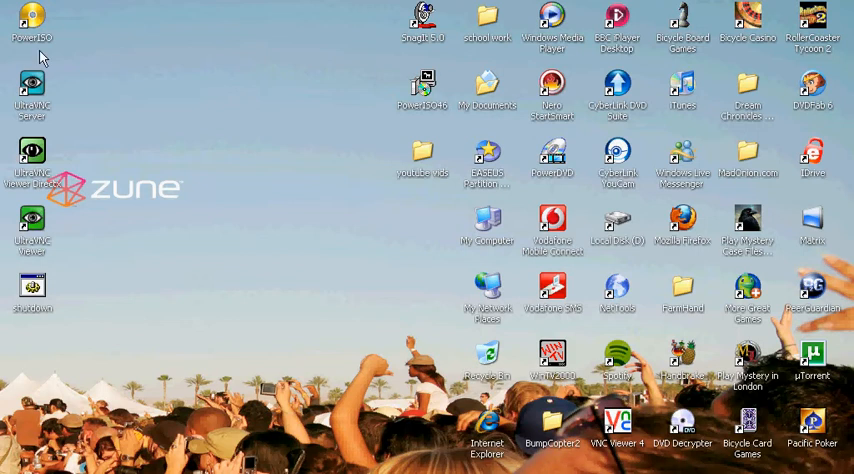
# Launch PowerISO from the desktop and view the Mount virtual drive options list.
pyautogui.doubleClick(32, 20)
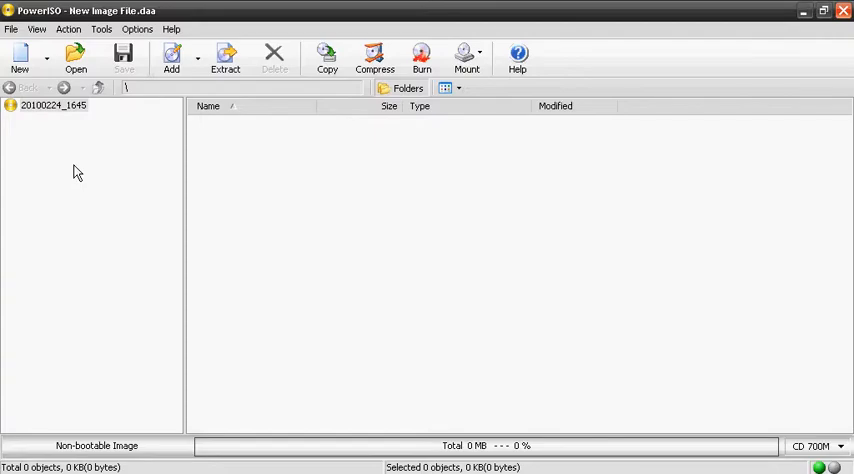
pyautogui.click(468, 56)
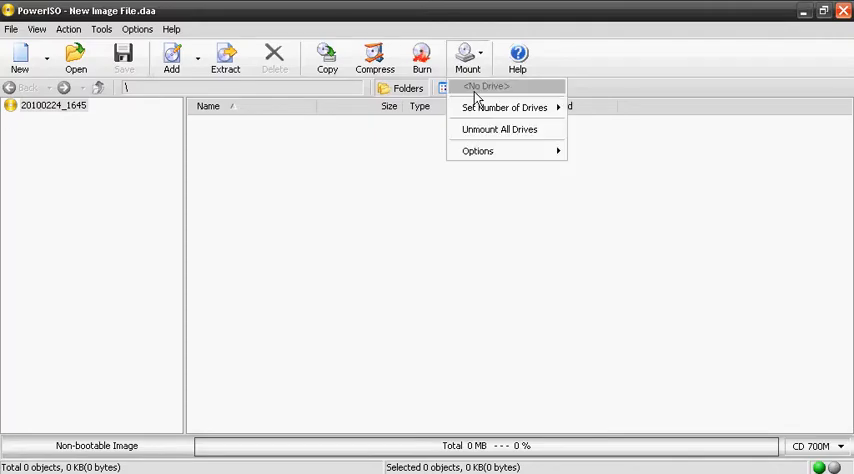
pyautogui.moveTo(508, 90)
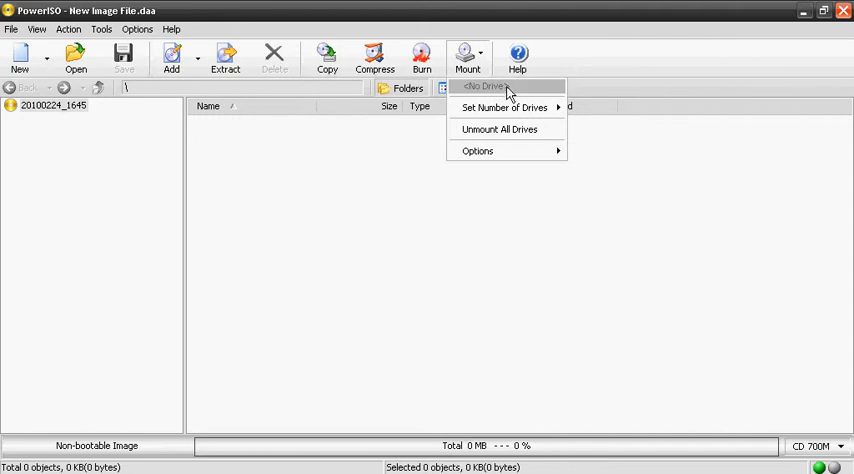
pyautogui.moveTo(504, 108)
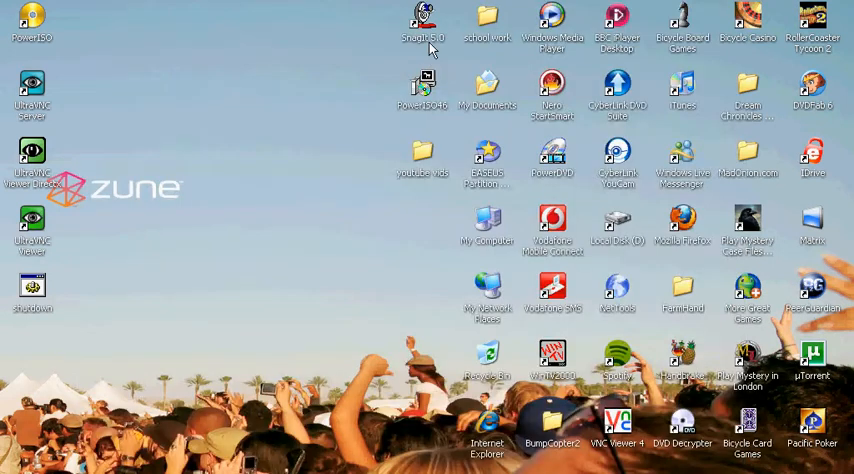
pyautogui.moveTo(234, 152)
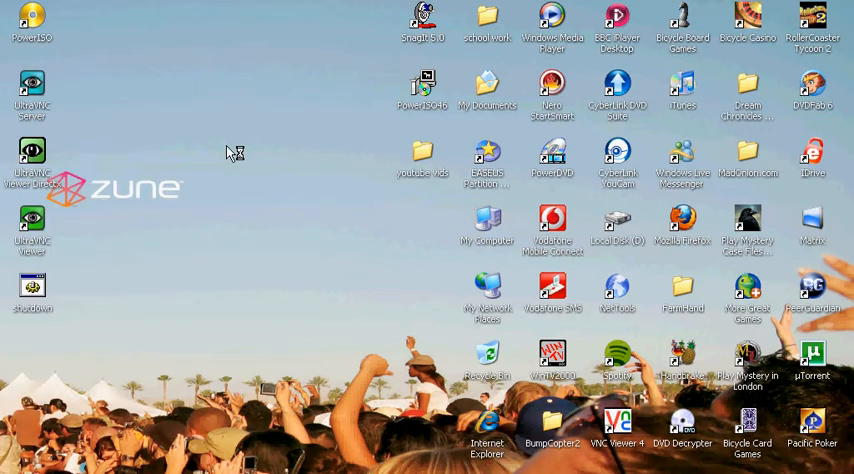
# Show My Computer, where the Theme Hospital disc appears as a CD drive.
pyautogui.doubleClick(488, 224)
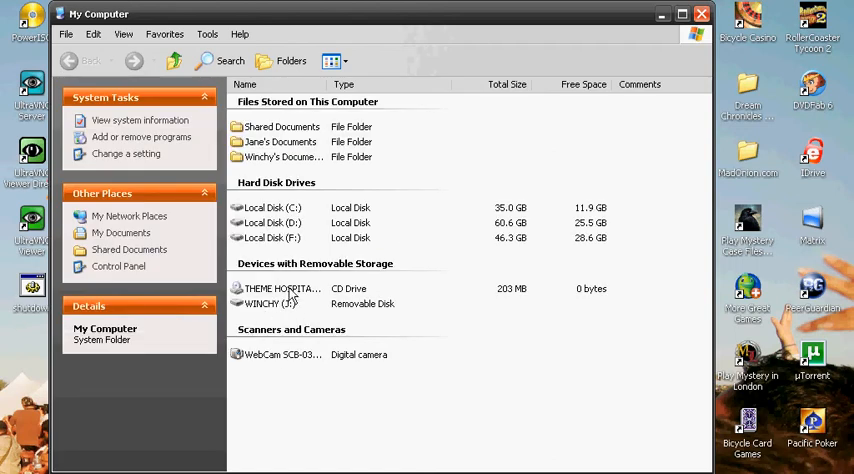
# Run the Theme Hospital CD drive's autorun so its installer launches.
pyautogui.doubleClick(280, 288)
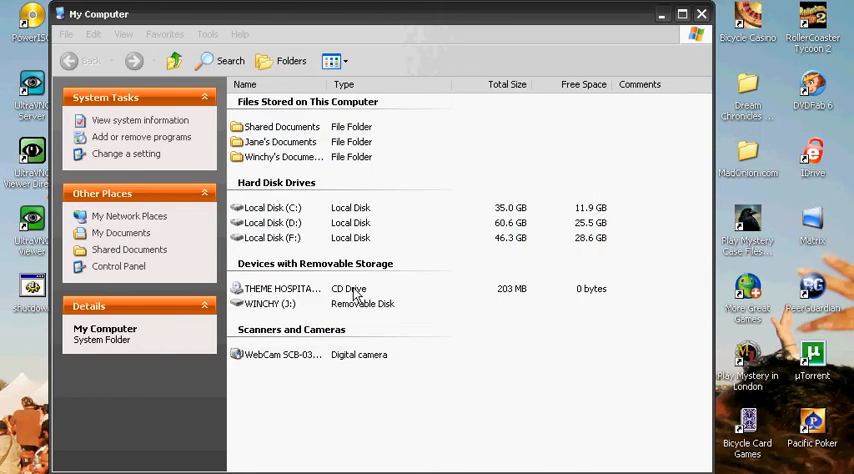
pyautogui.moveTo(662, 18)
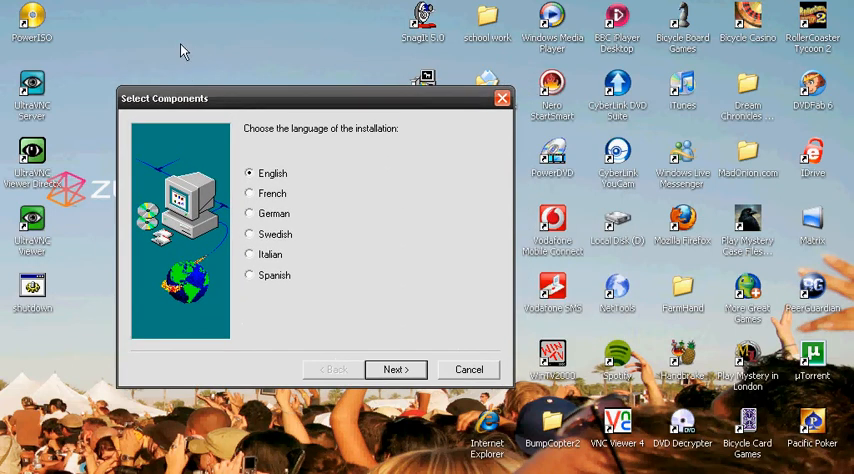
pyautogui.moveTo(304, 260)
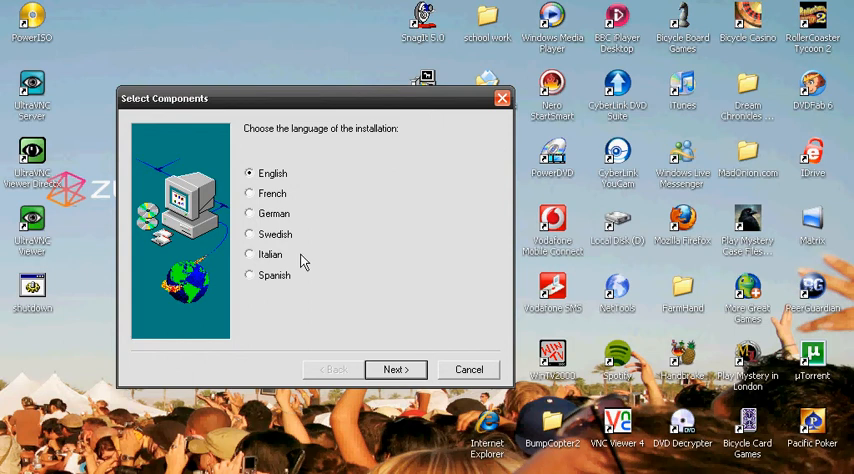